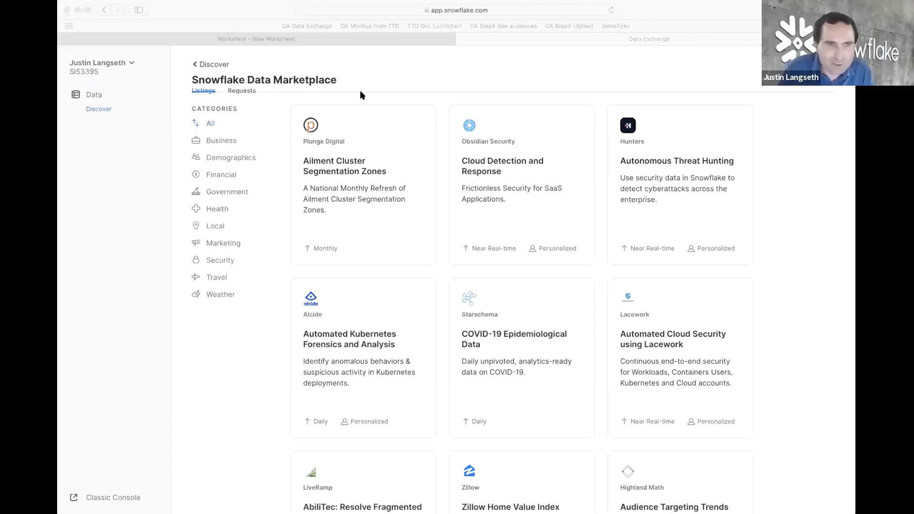
mouse_move(408, 324)
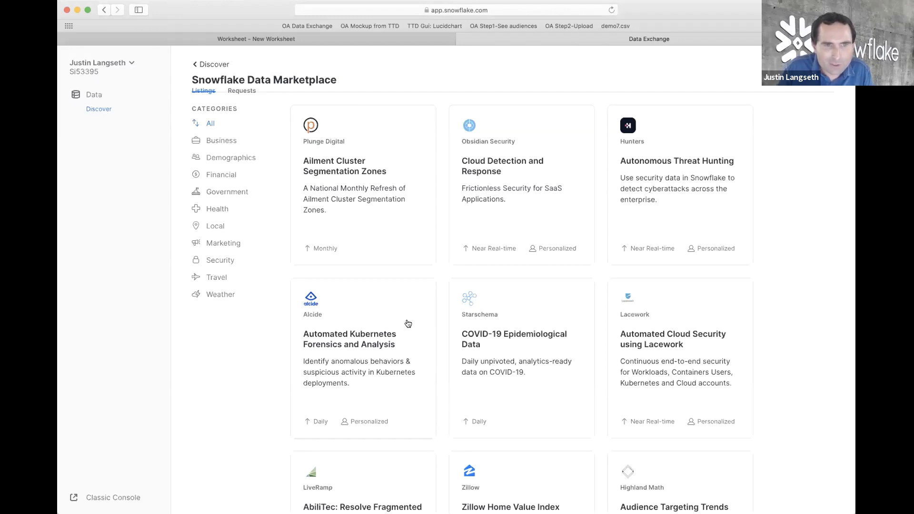
mouse_move(404, 332)
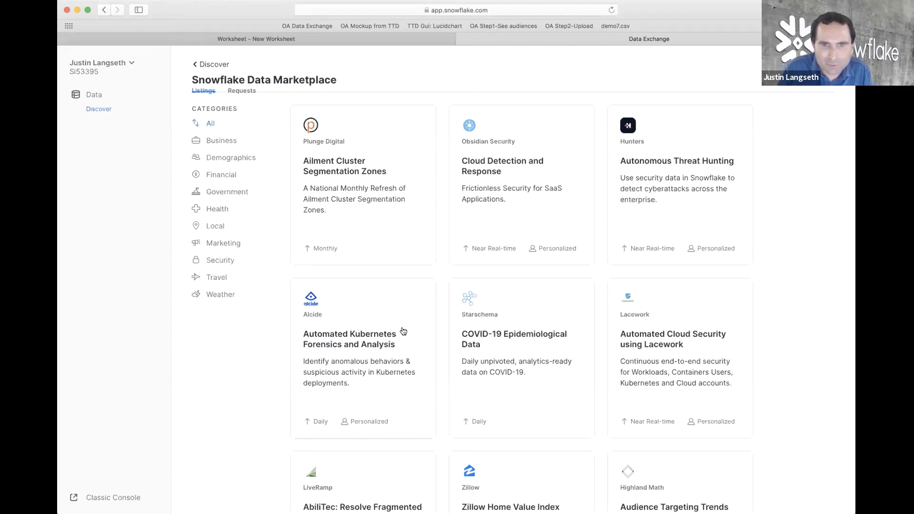
- Scroll the marketplace cards and open Starschema's COVID-19 Epidemiological Data listing
scroll("down", 3)
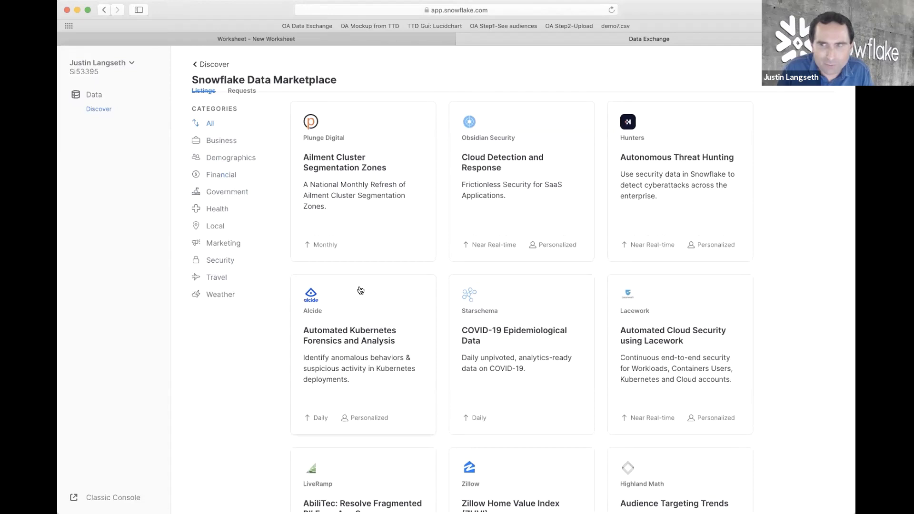
mouse_move(219, 174)
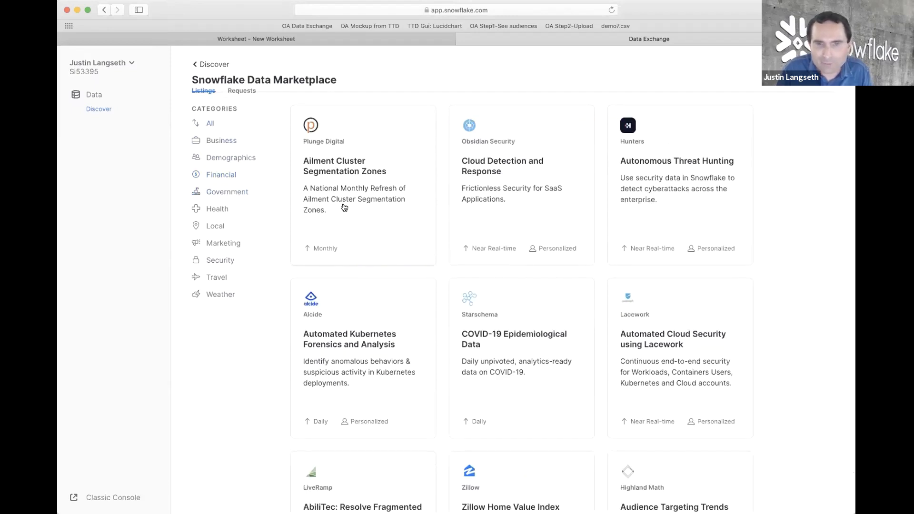
scroll("down", 3)
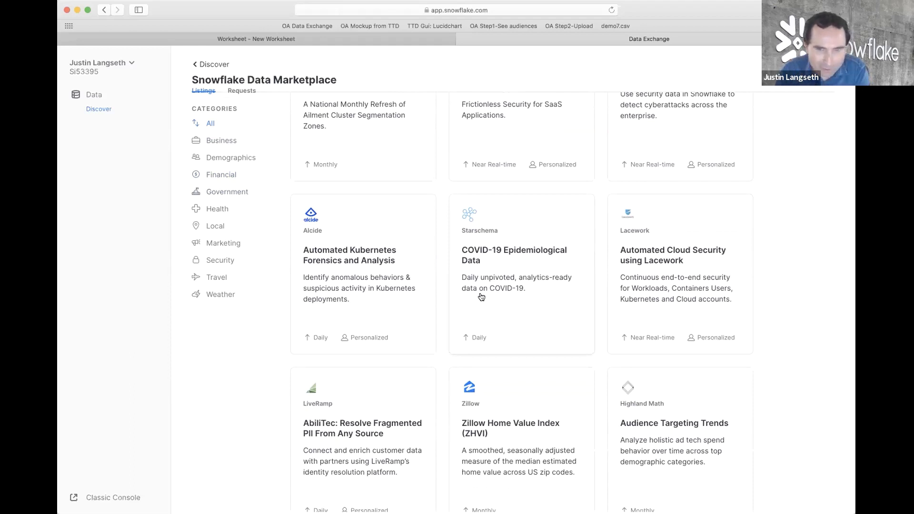
scroll("down", 3)
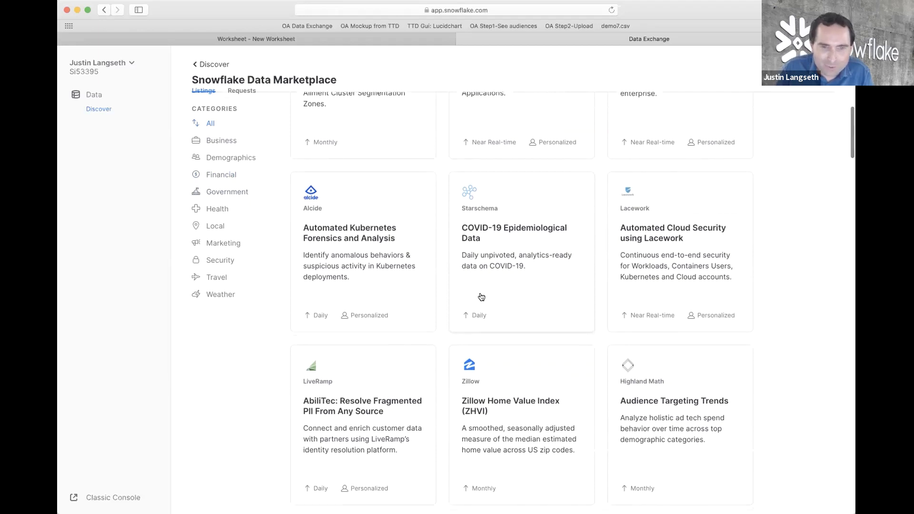
scroll("down", 3)
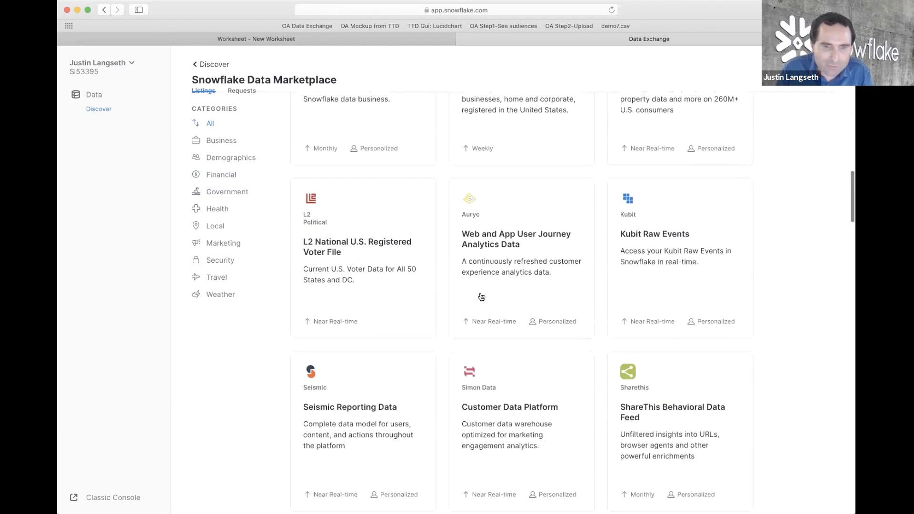
scroll("down", 3)
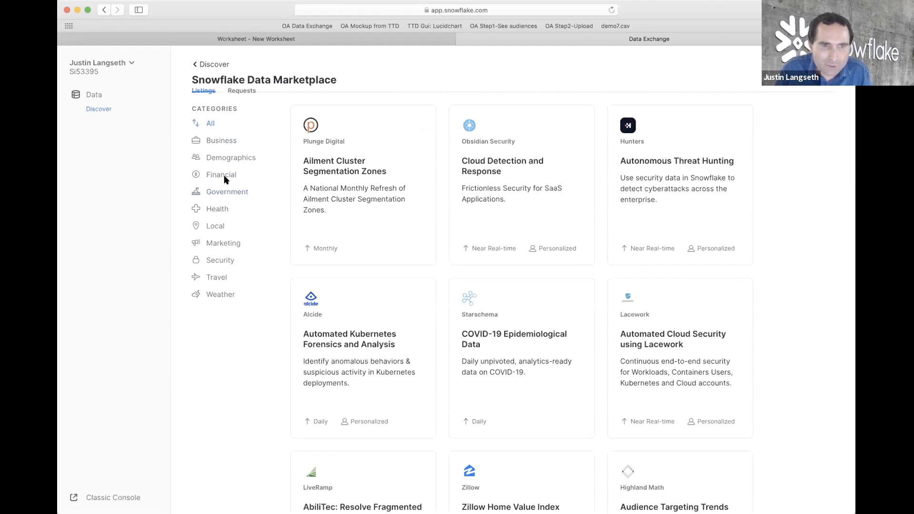
mouse_move(393, 274)
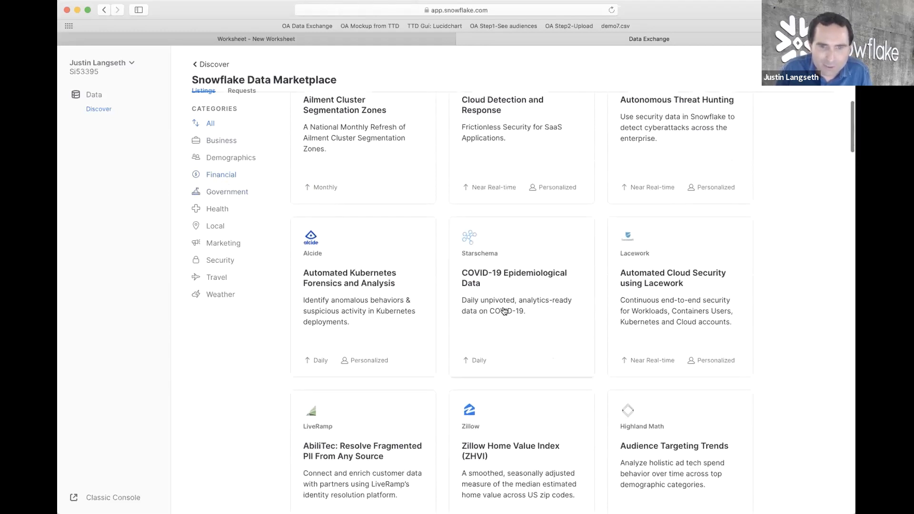
left_click(513, 278)
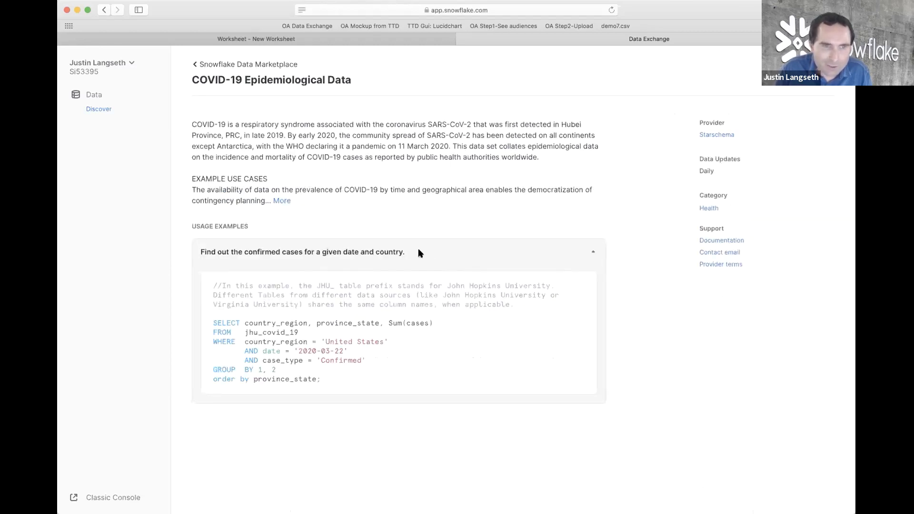
- Expand the full listing description and the confirmed-cases usage example query
left_click(282, 201)
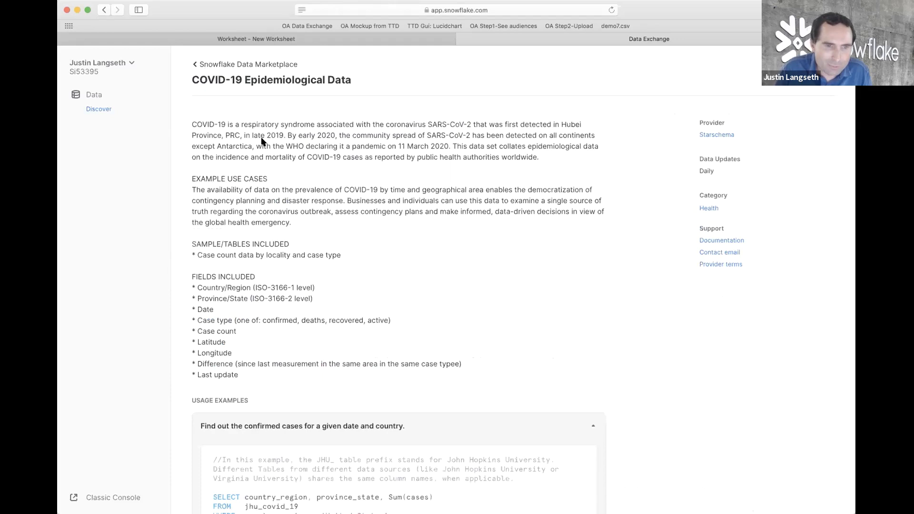
scroll("down", 3)
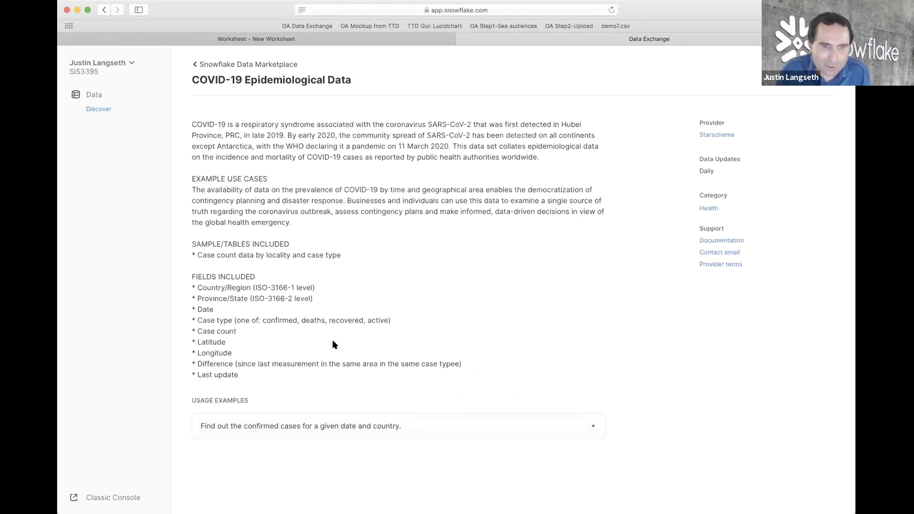
left_click(398, 426)
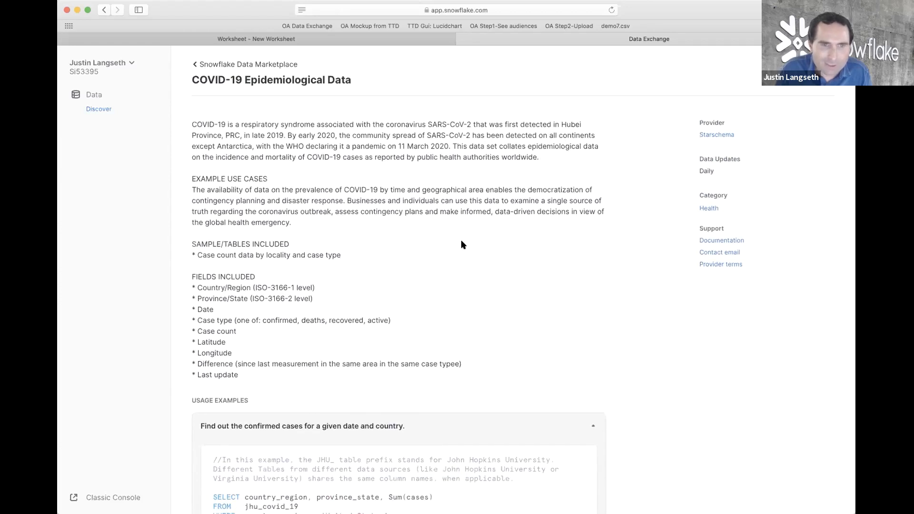
mouse_move(732, 89)
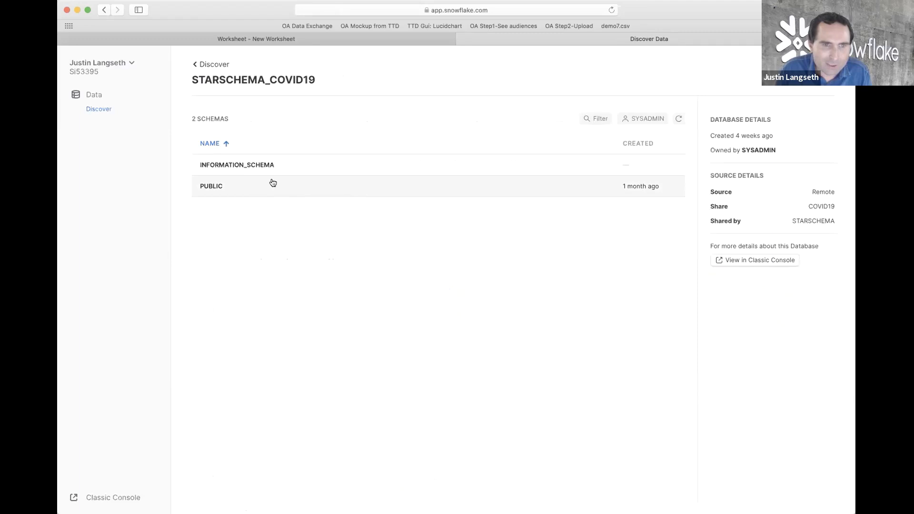
- View the PUBLIC schema's tables, return to the Data Marketplace and filter to Financial listings
left_click(212, 186)
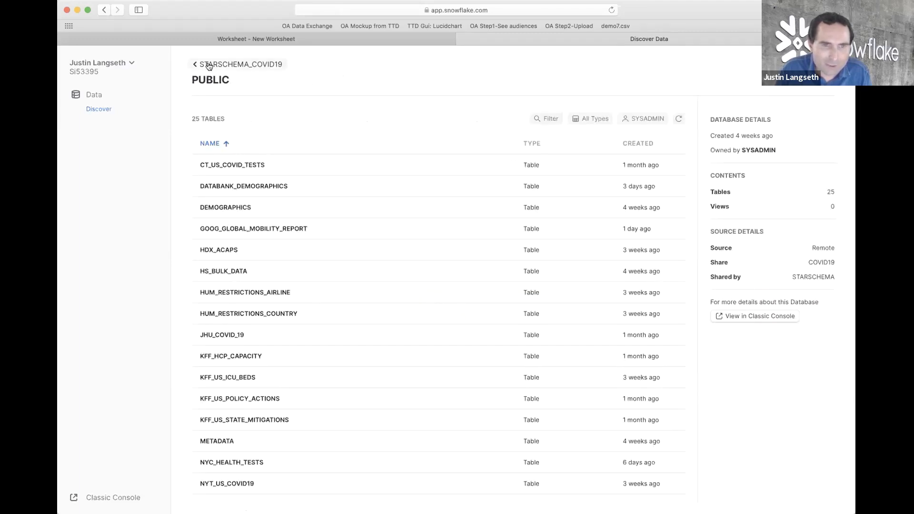
left_click(194, 64)
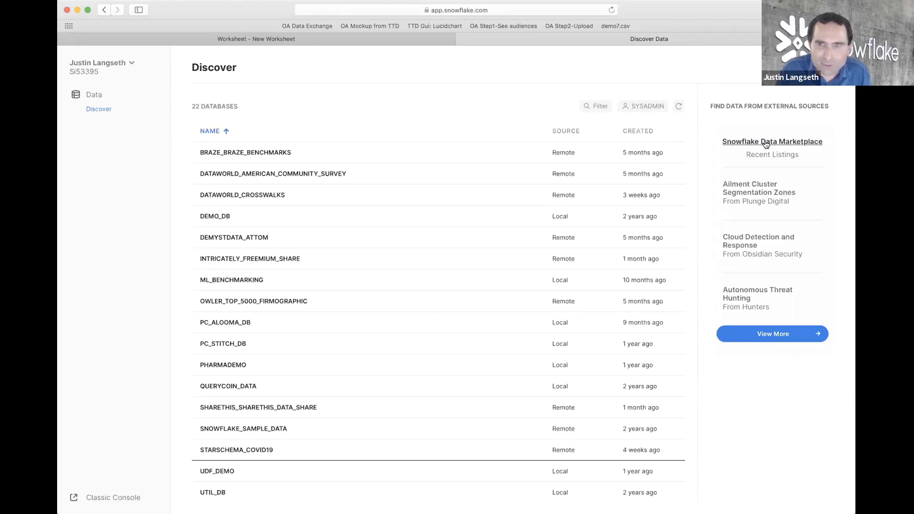
left_click(771, 141)
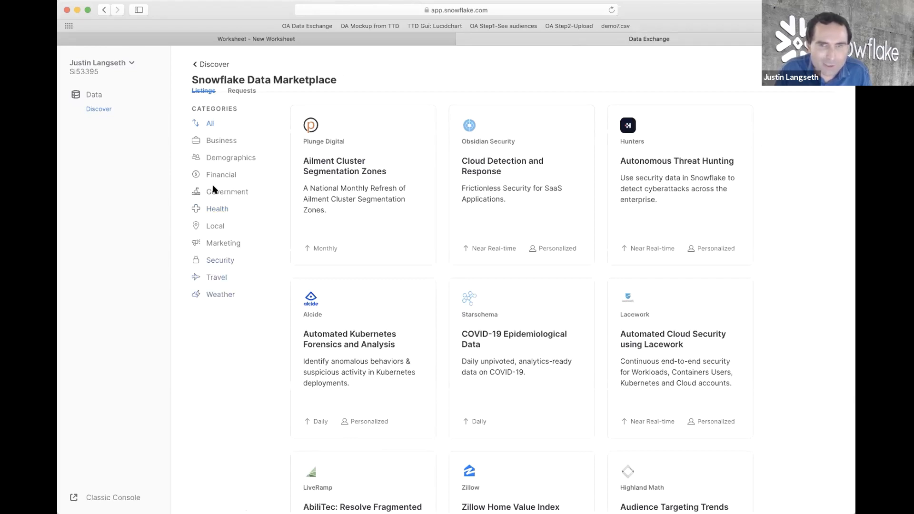
mouse_move(216, 280)
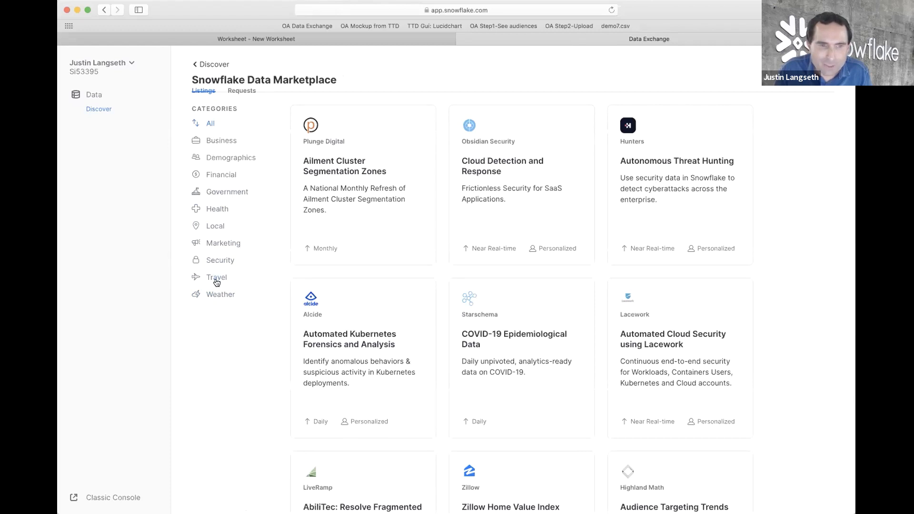
mouse_move(216, 208)
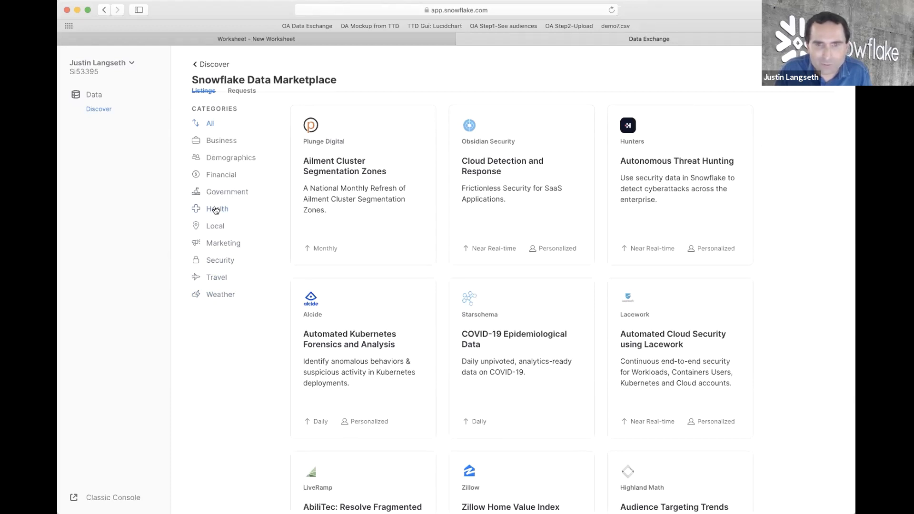
mouse_move(484, 244)
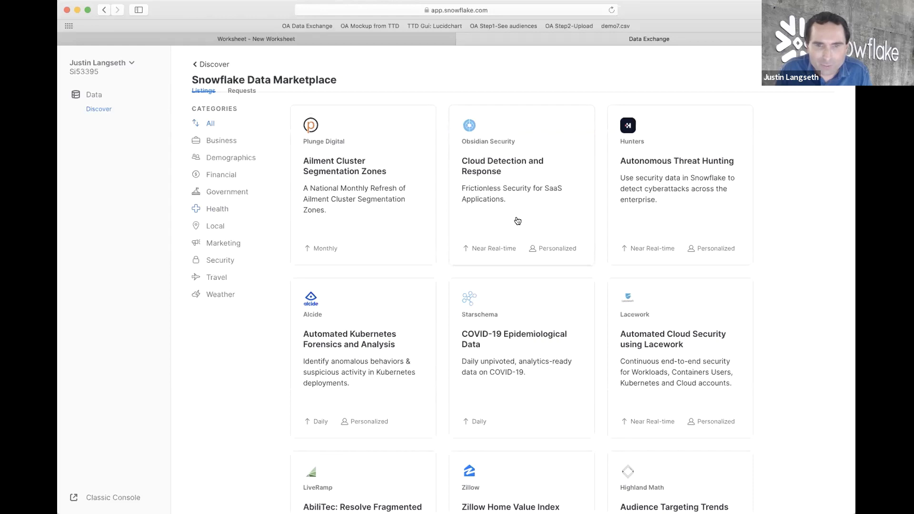
mouse_move(505, 345)
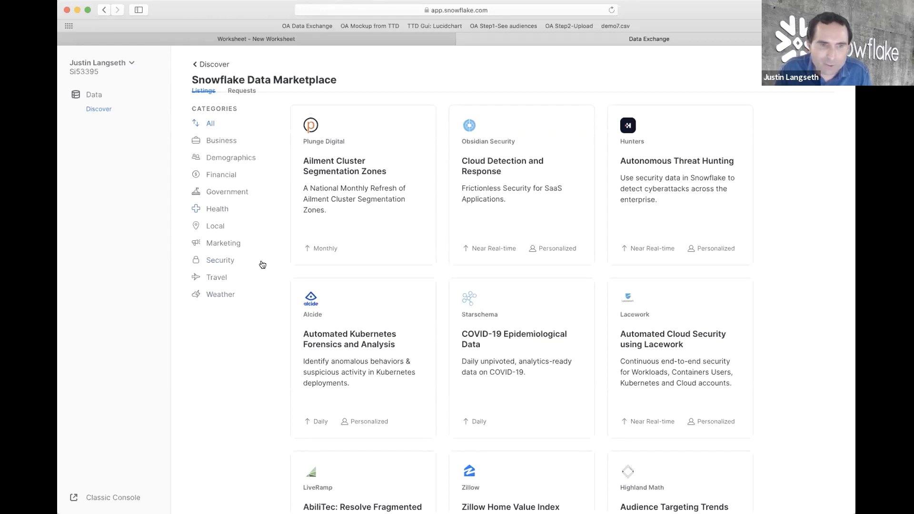
left_click(221, 186)
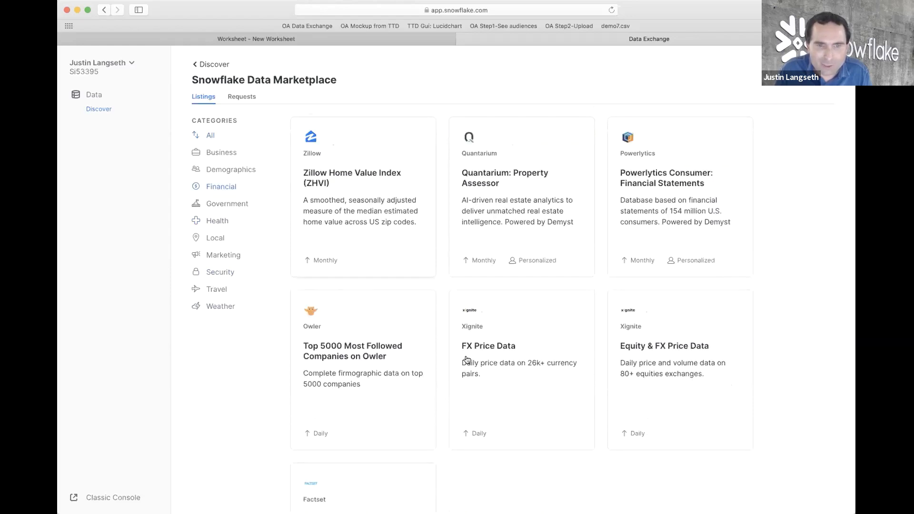
- Open the Factset Fundamentals request form and start on the Company Name field
scroll("down", 3)
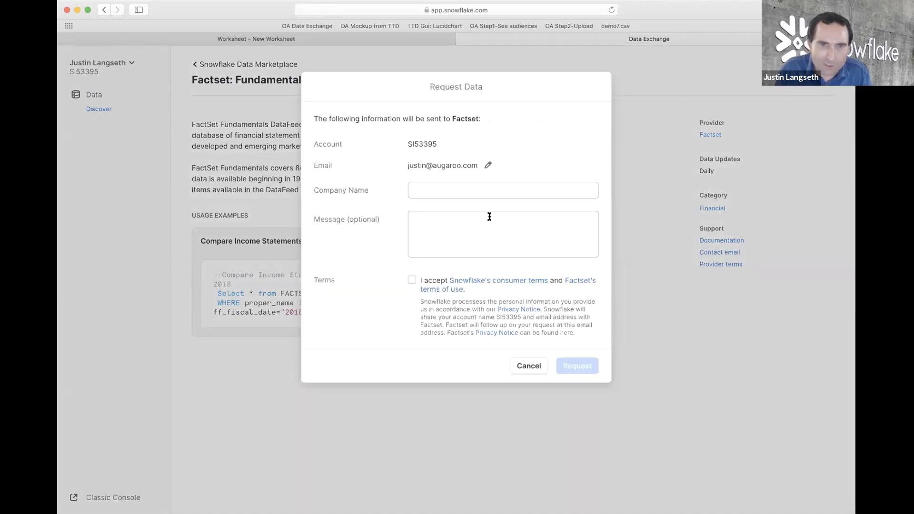
left_click(502, 190)
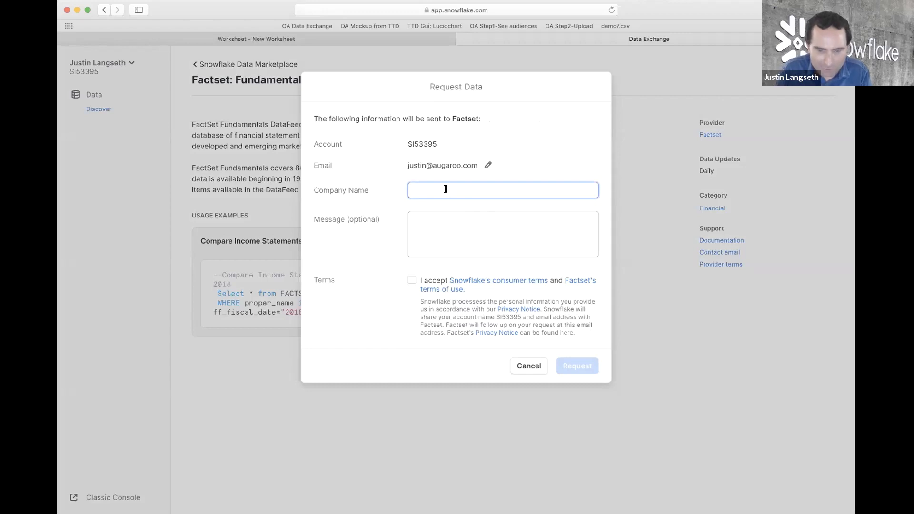
- Enter company name 'MyCompany', accept the terms, then cancel the request without sending it
type("MyCompany")
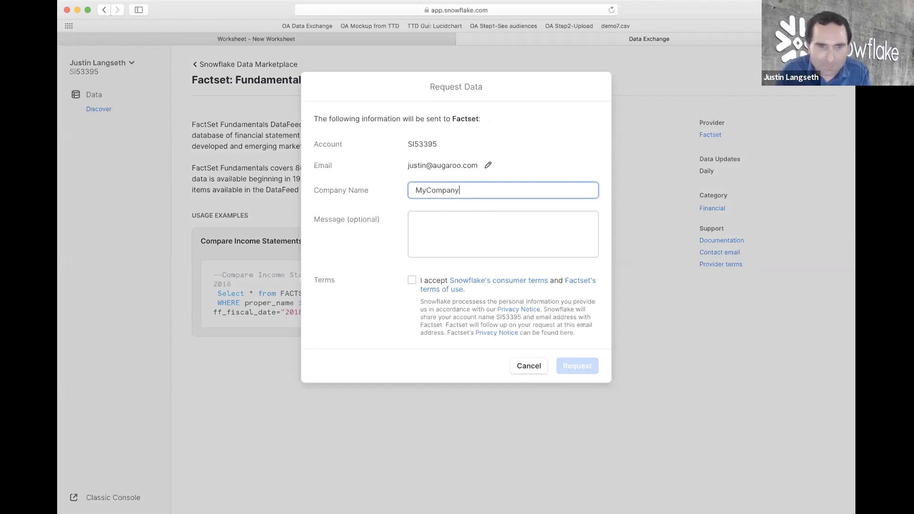
left_click(502, 235)
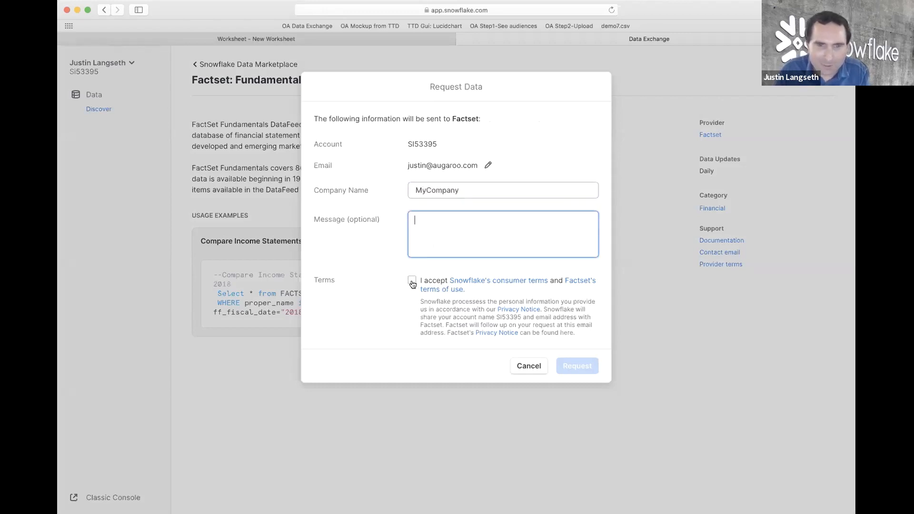
left_click(413, 280)
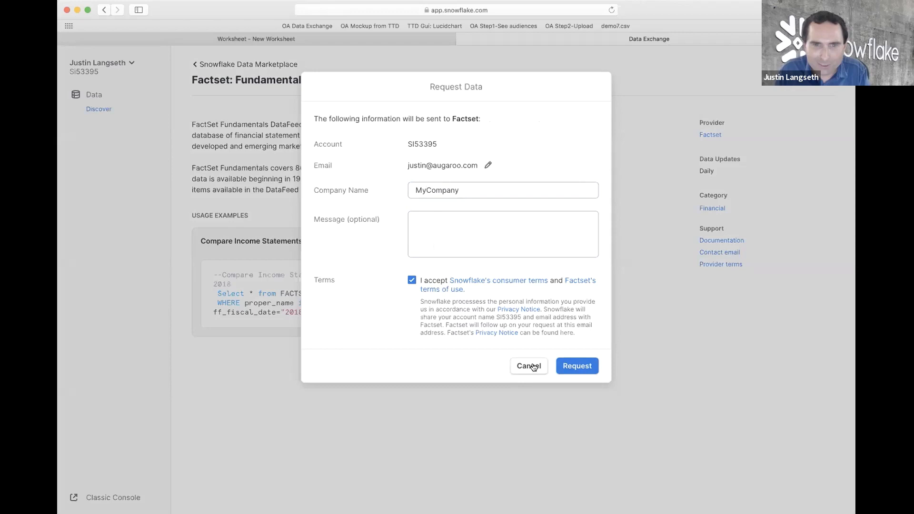
left_click(528, 365)
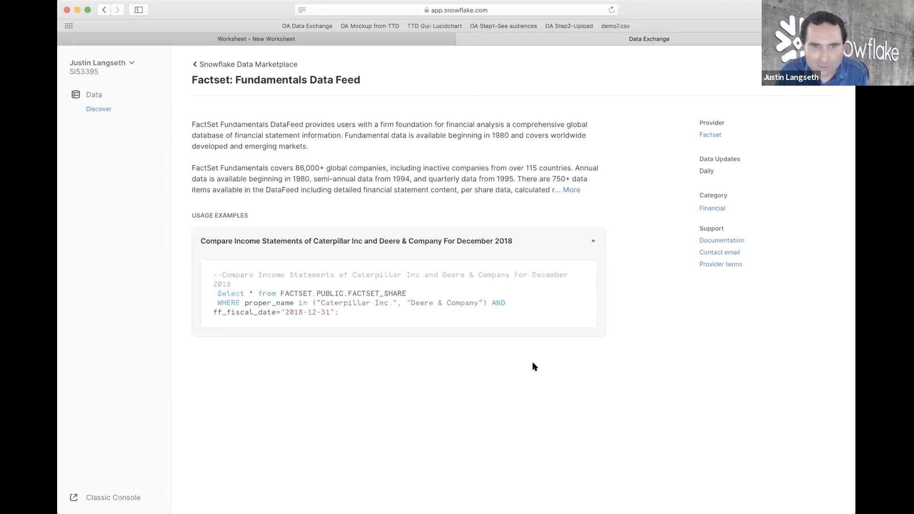
mouse_move(445, 206)
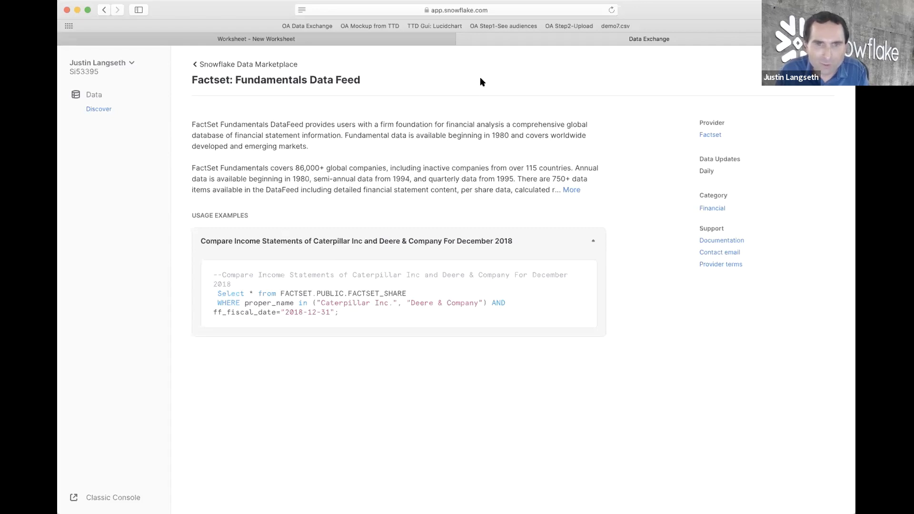
mouse_move(488, 13)
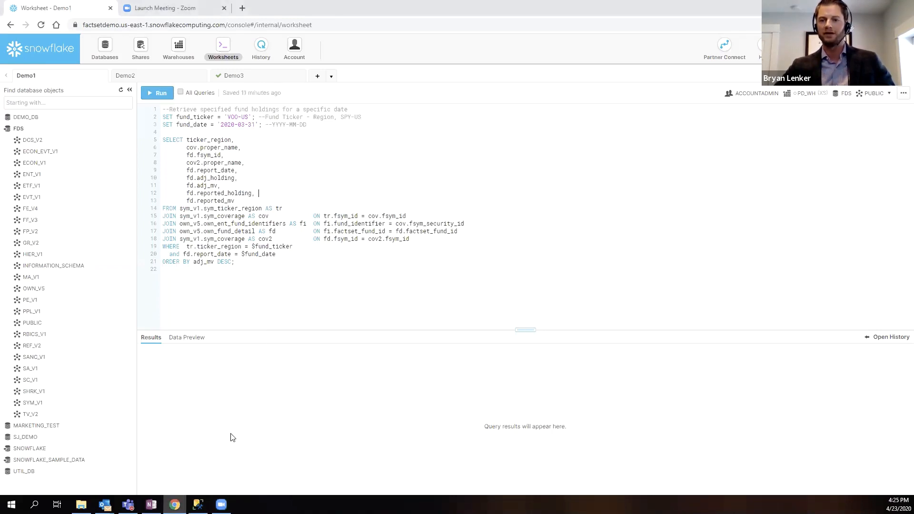
mouse_move(43, 412)
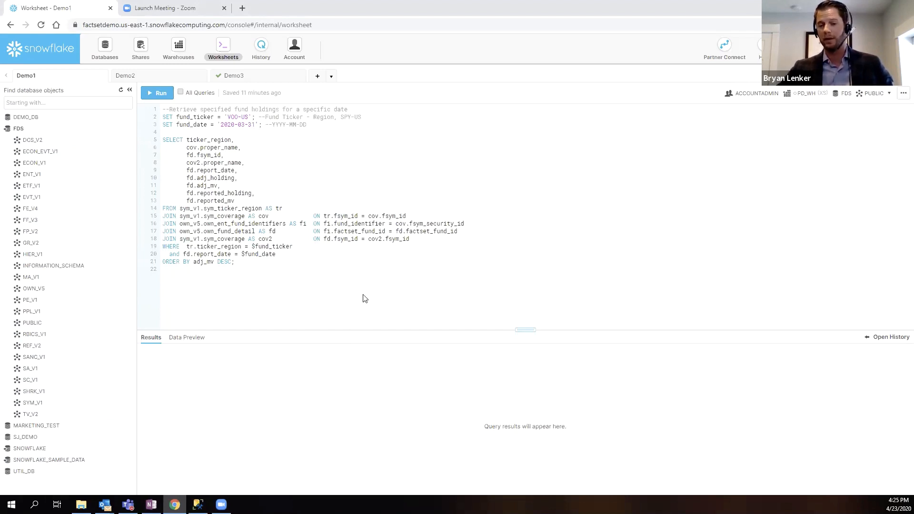
- Select the Demo1 worksheet with the VOO-US holdings query for 2020-03-31
left_click(259, 193)
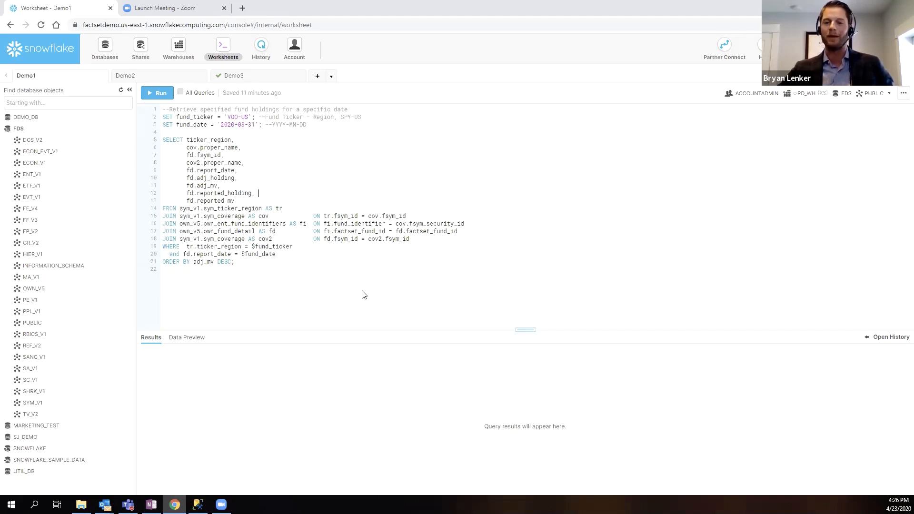
mouse_move(326, 307)
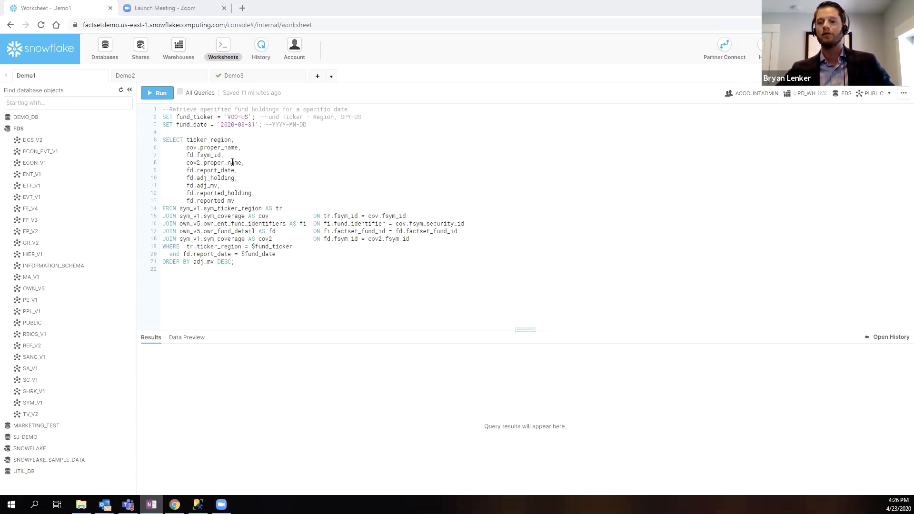
mouse_move(158, 75)
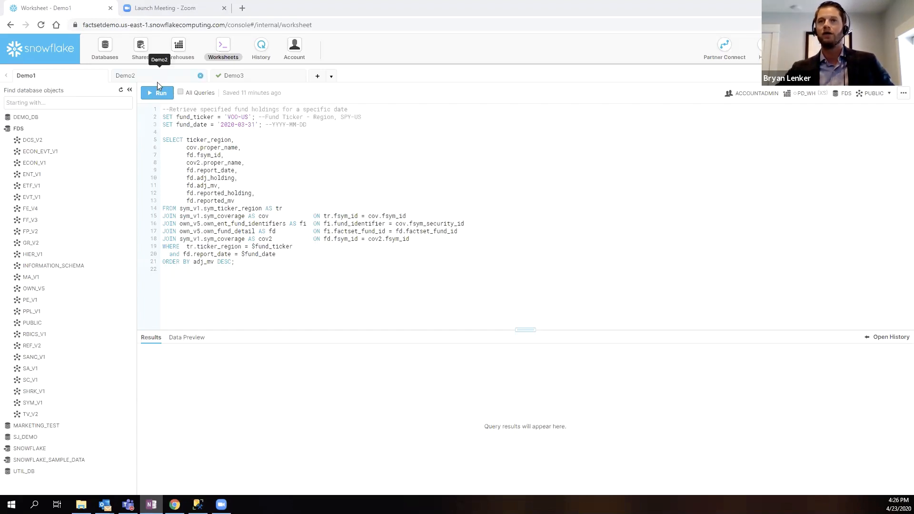
- Switch between worksheet tabs, landing on Demo2's next-earnings-report-date query
left_click(125, 75)
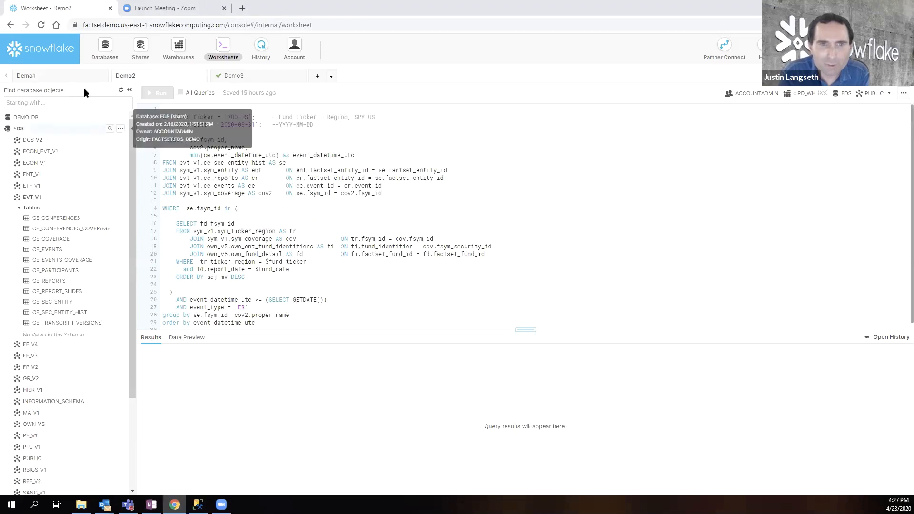
left_click(26, 75)
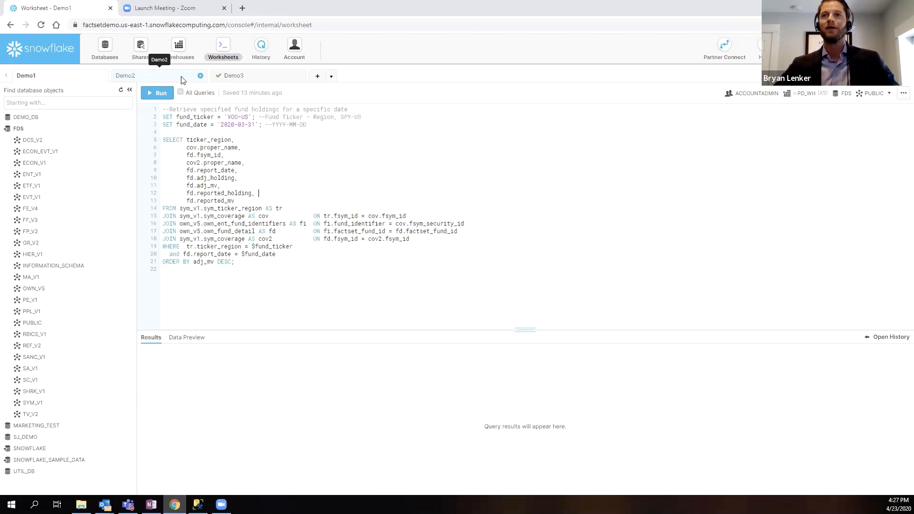
left_click(124, 75)
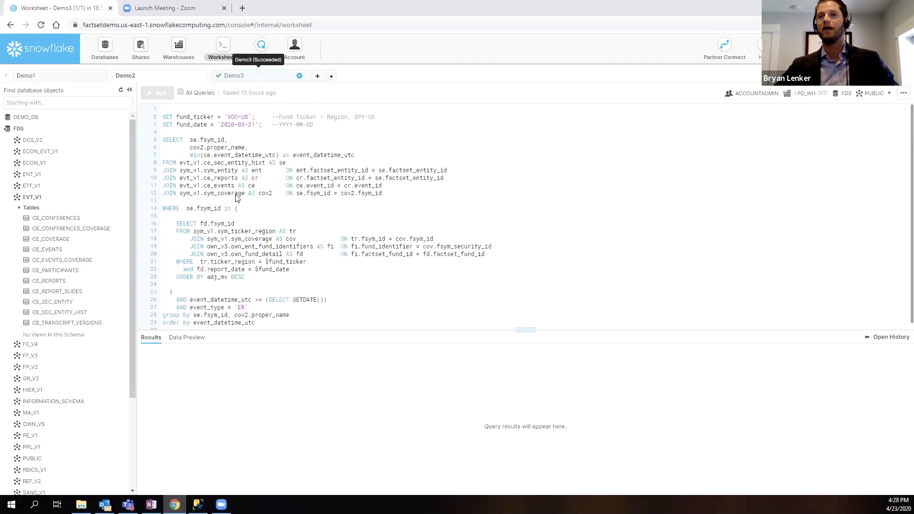
left_click(157, 93)
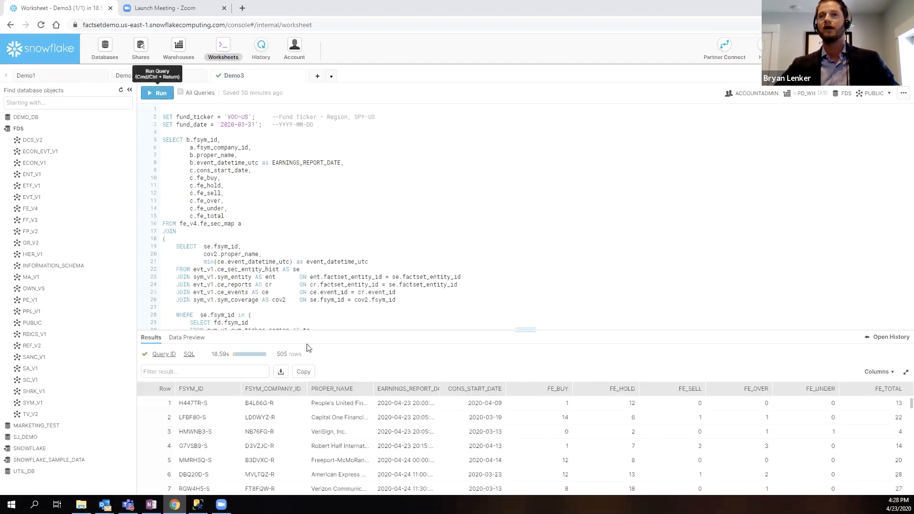
left_click(157, 92)
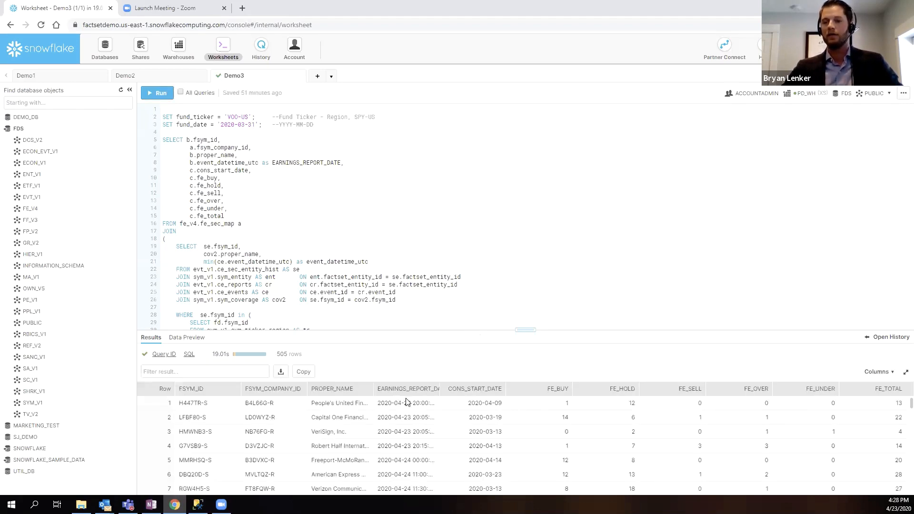
mouse_move(497, 316)
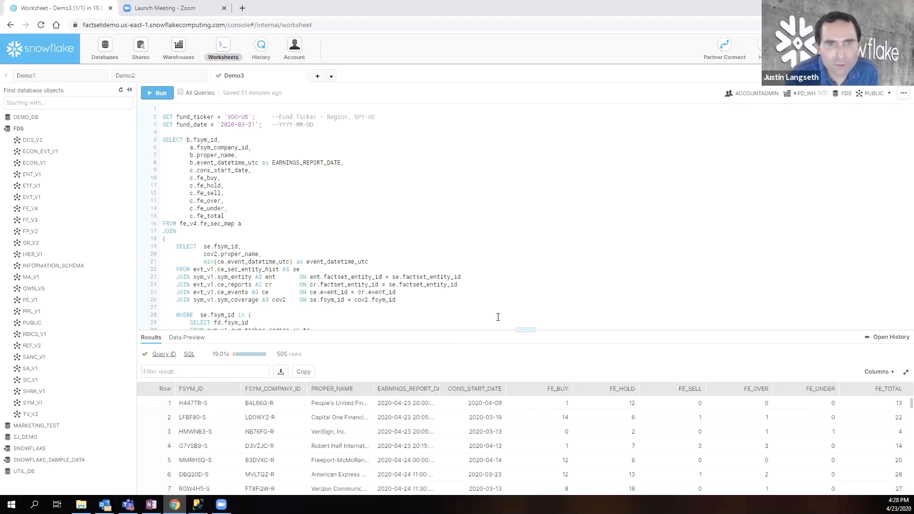
mouse_move(532, 285)
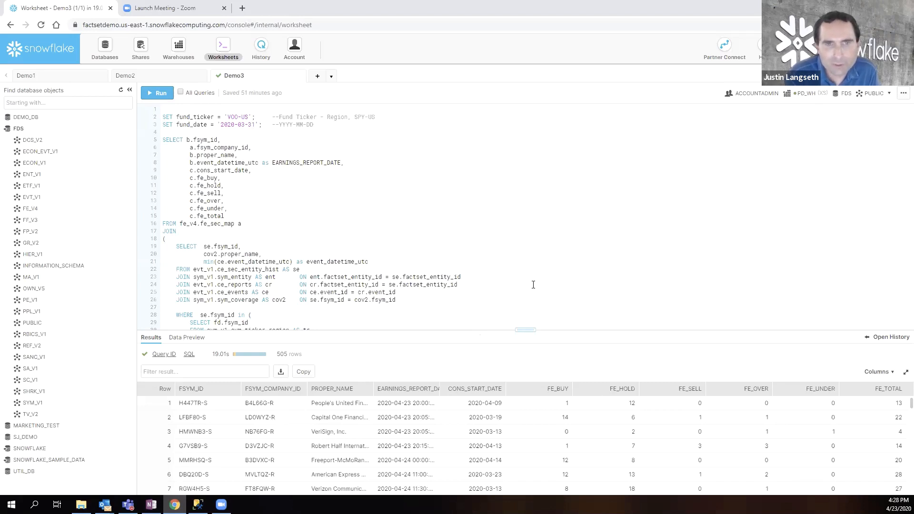
mouse_move(534, 283)
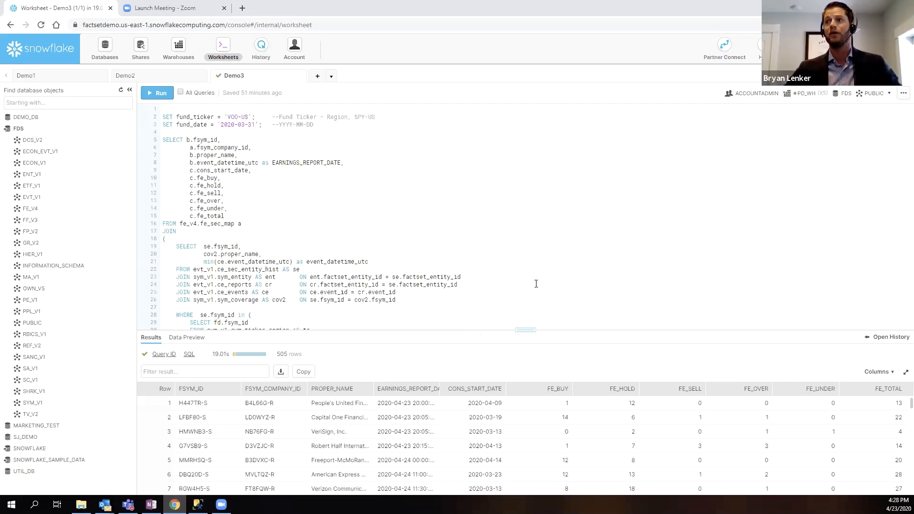
mouse_move(537, 394)
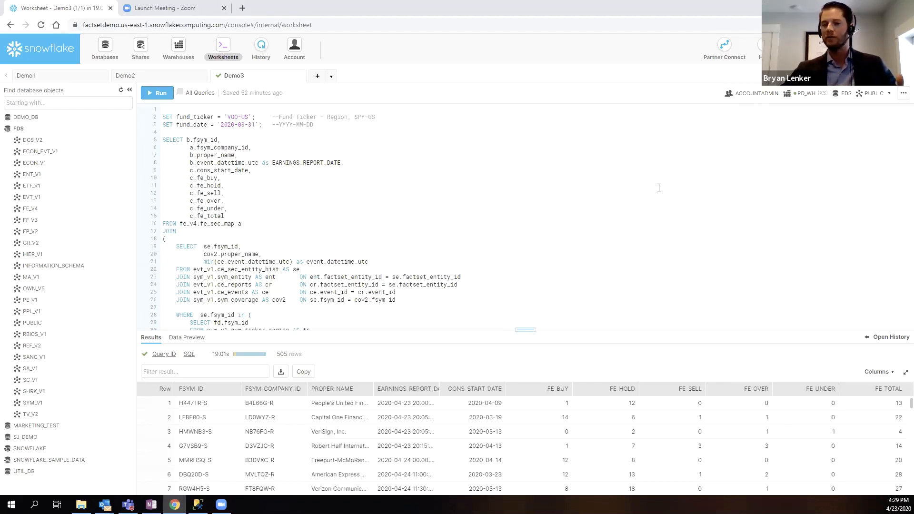
left_click(224, 186)
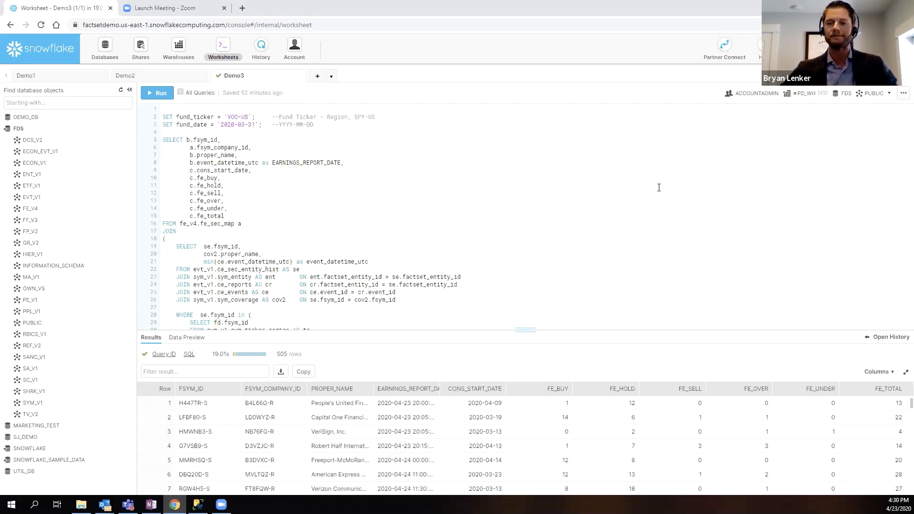
mouse_move(666, 245)
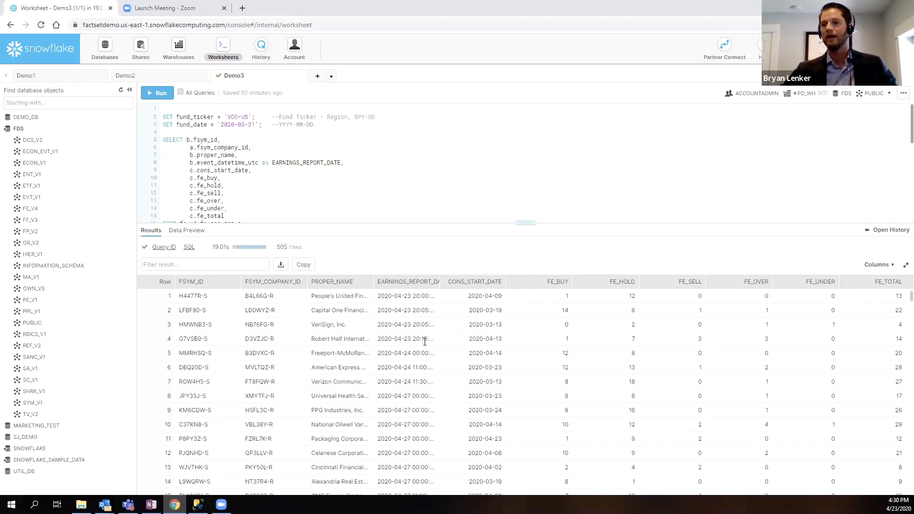
mouse_move(559, 299)
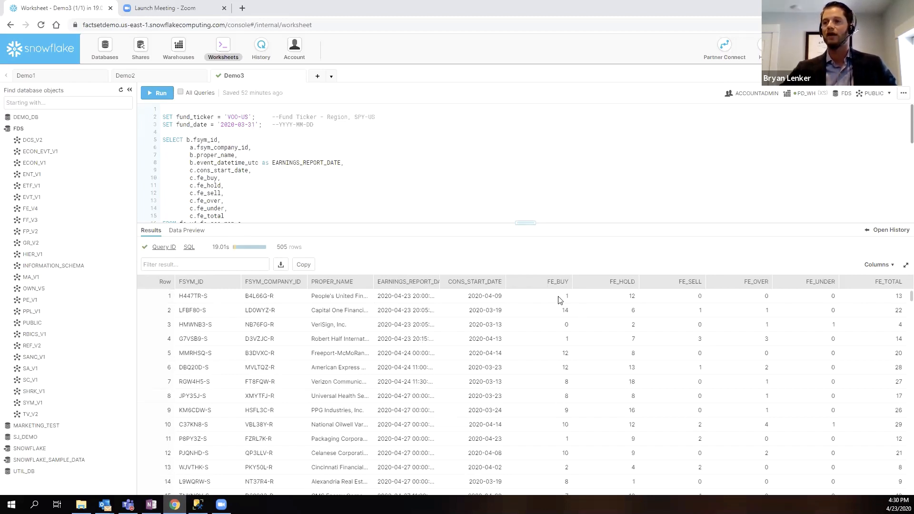
mouse_move(761, 299)
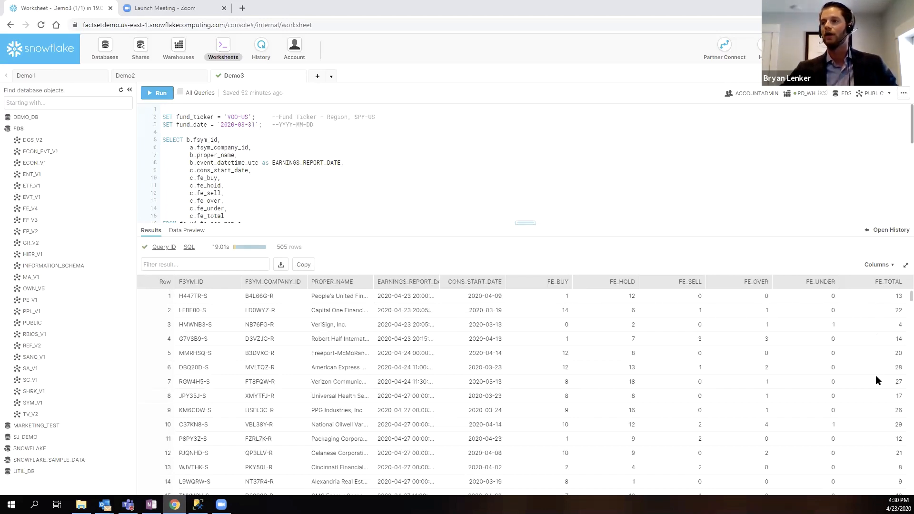
mouse_move(875, 406)
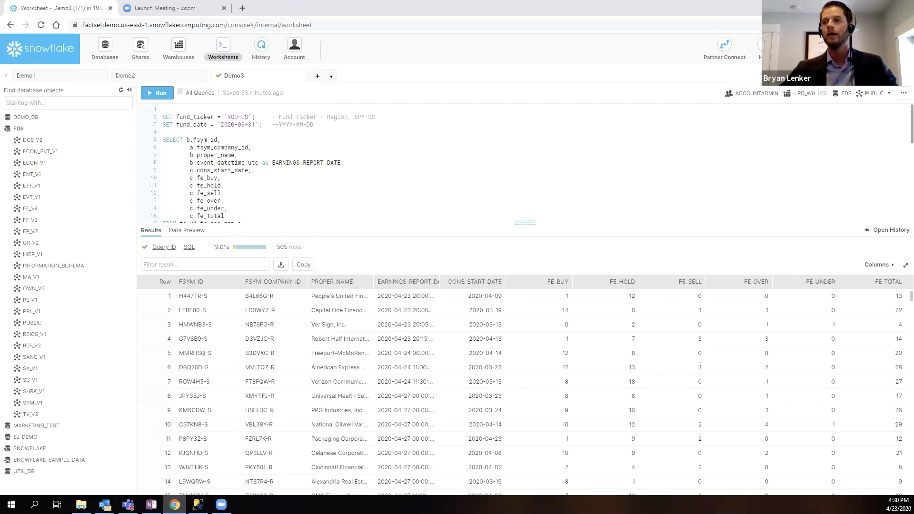
mouse_move(708, 331)
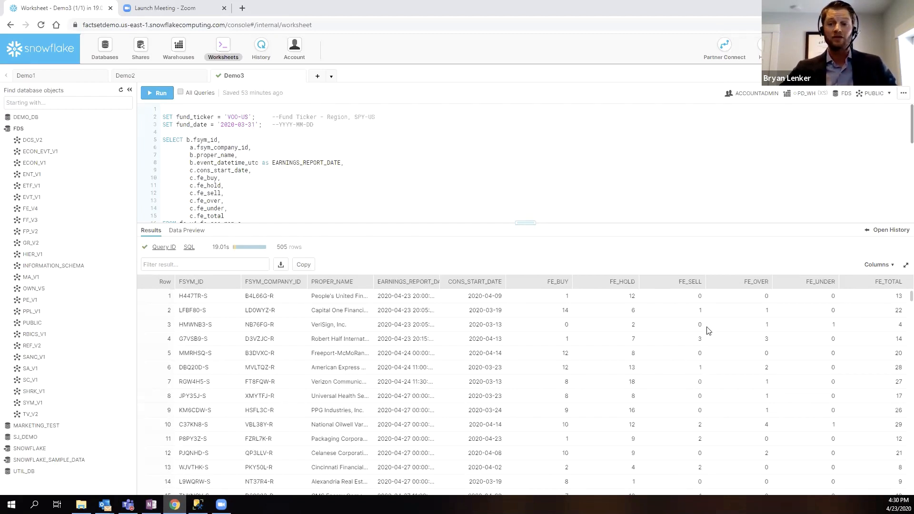
mouse_move(512, 373)
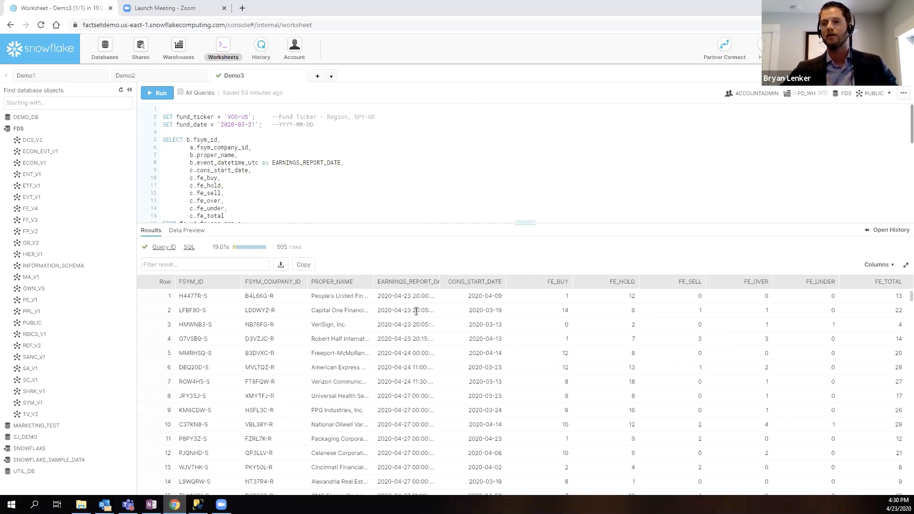
scroll("down", 3)
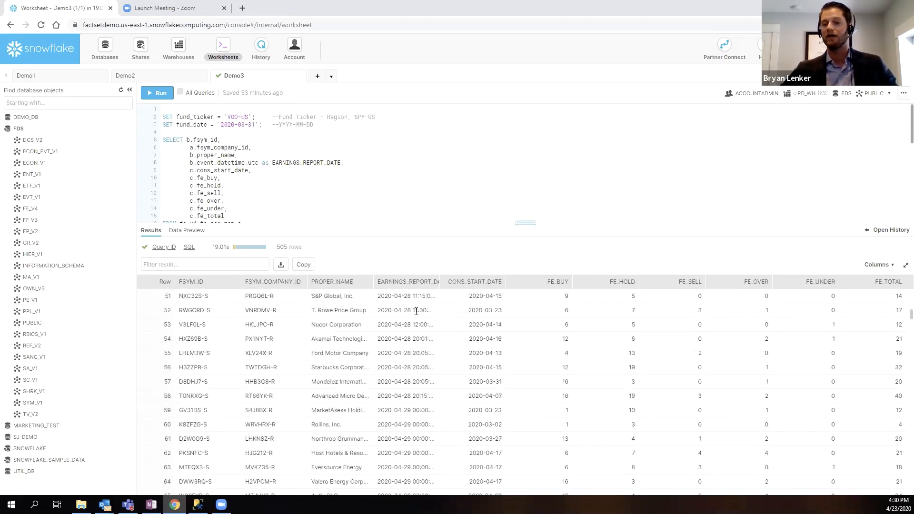
scroll("down", 3)
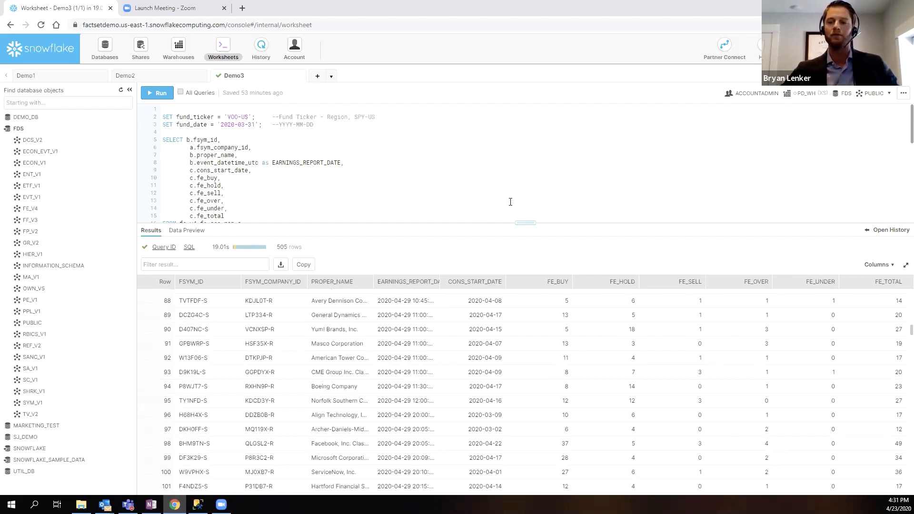
mouse_move(531, 389)
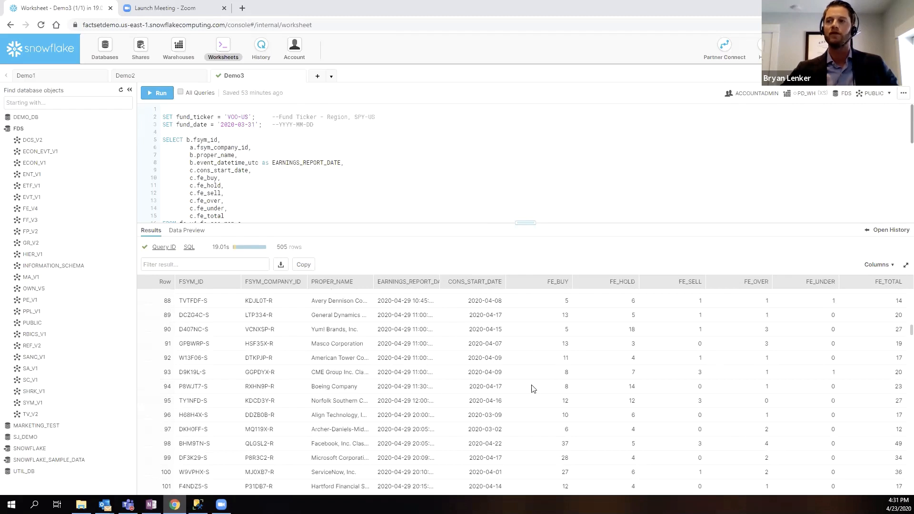